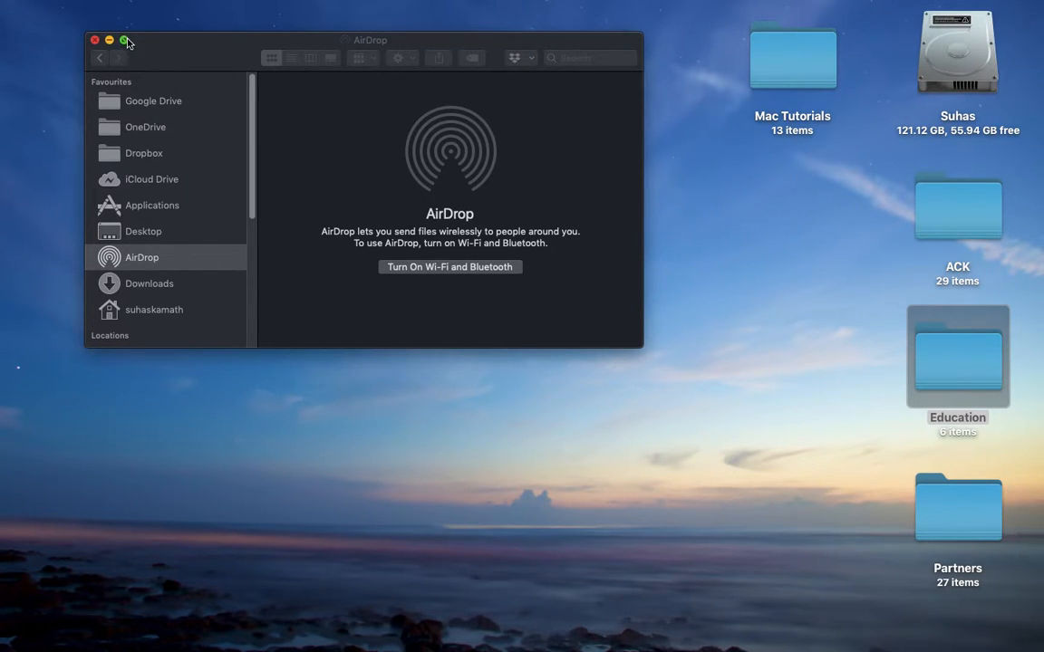
# Resize the AirDrop window larger and back to its smaller size
pyautogui.click(124, 40)
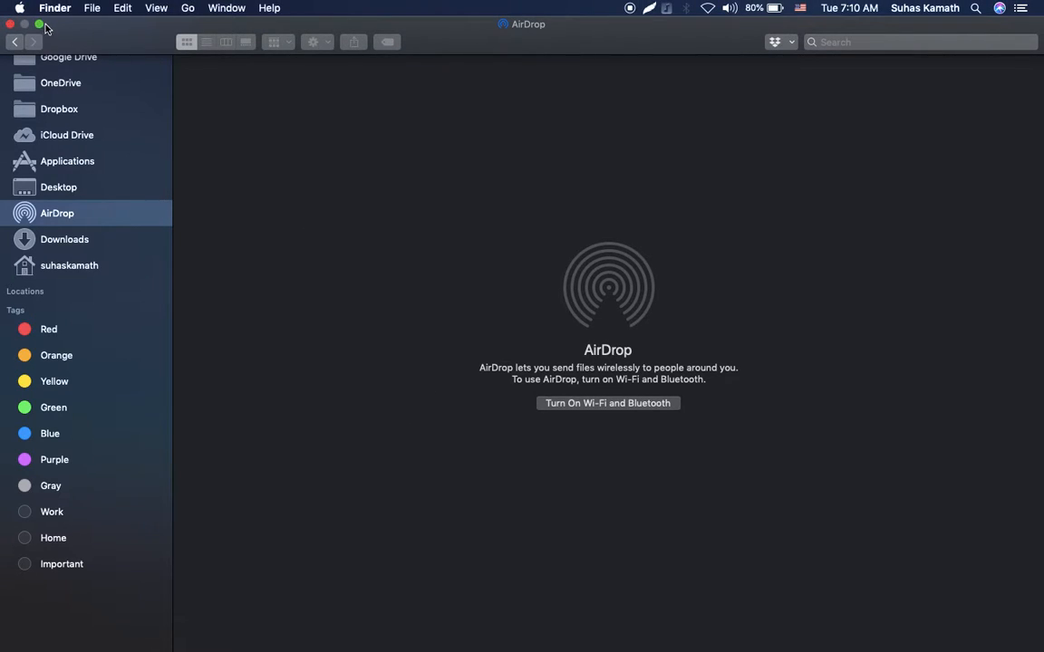
pyautogui.click(38, 25)
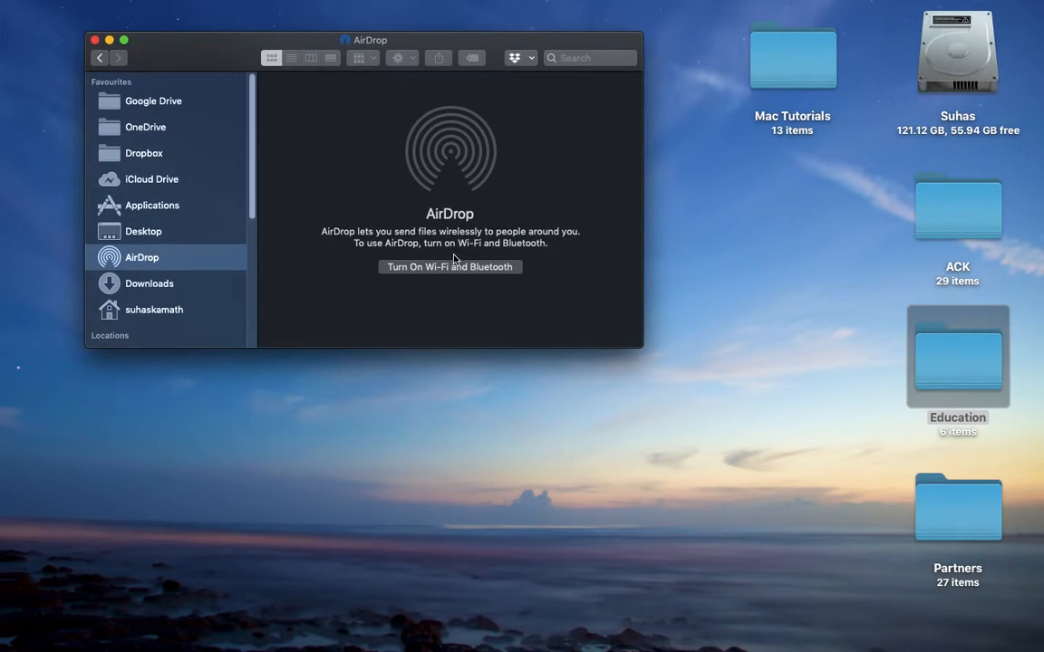
pyautogui.moveTo(426, 214)
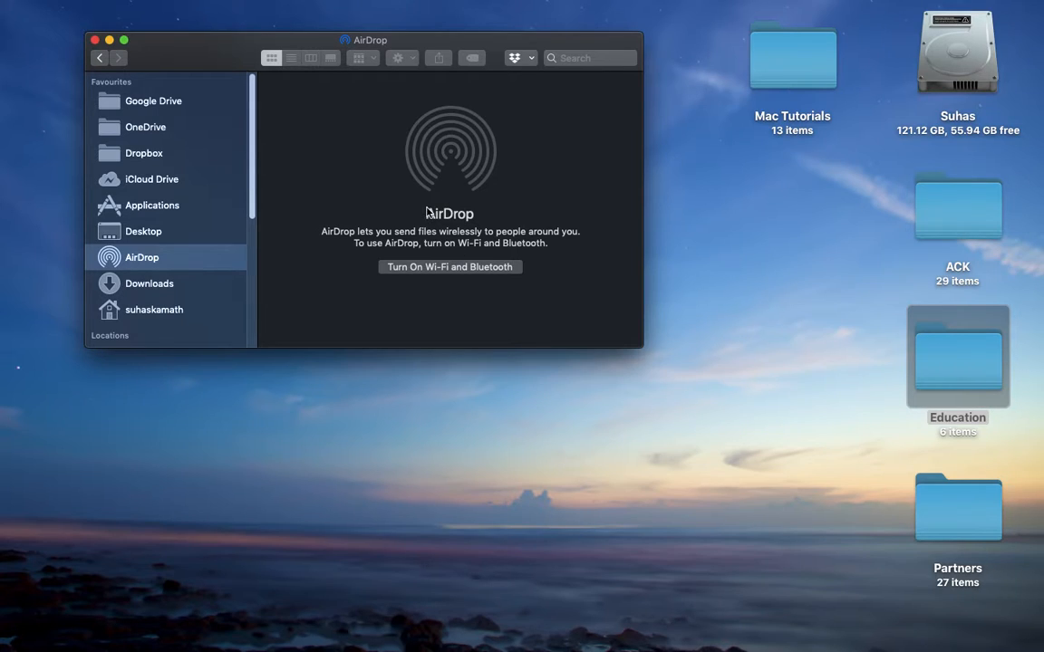
pyautogui.moveTo(737, 203)
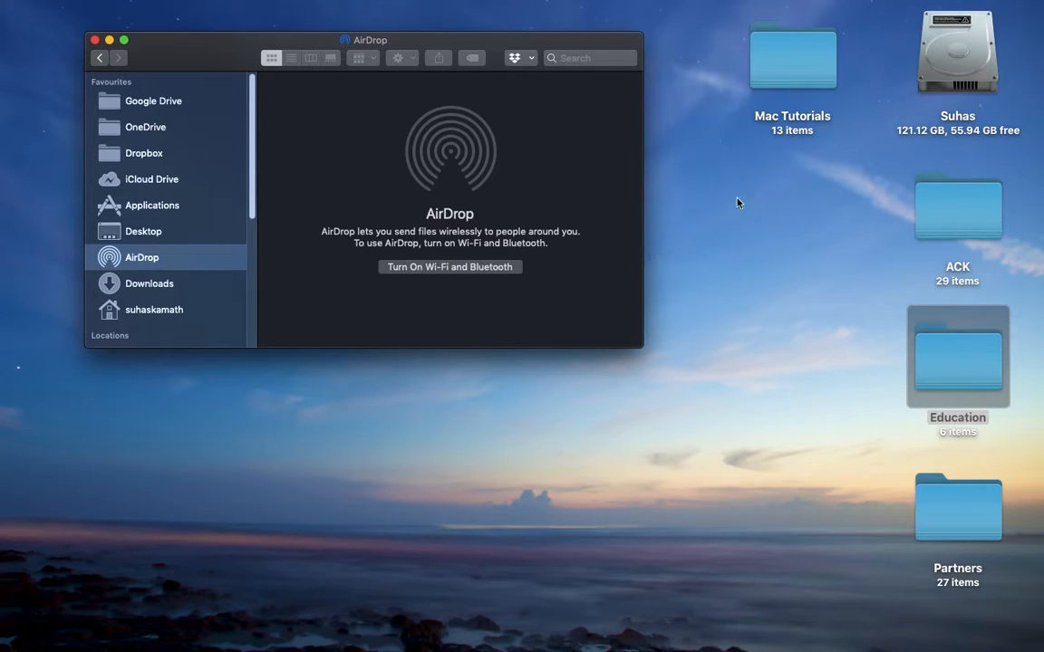
pyautogui.moveTo(440, 415)
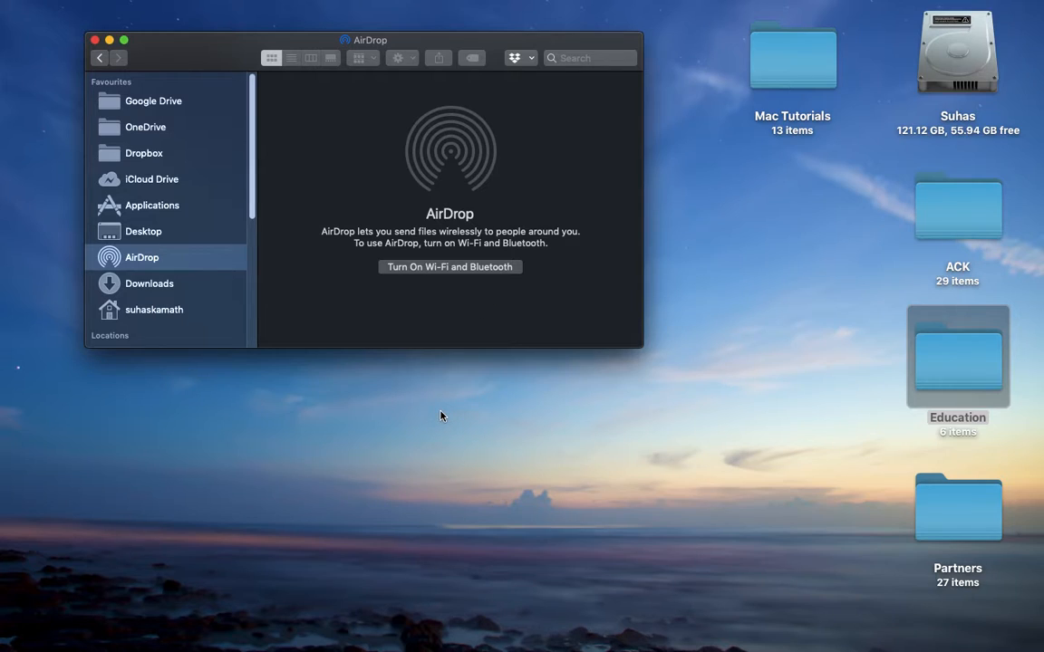
pyautogui.moveTo(434, 422)
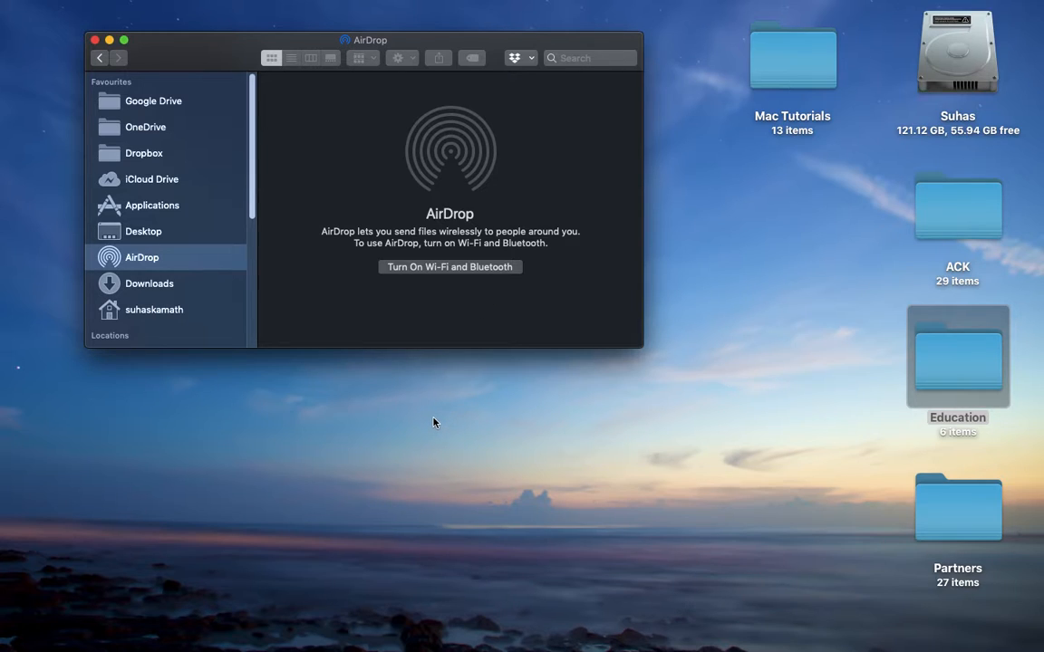
pyautogui.moveTo(444, 409)
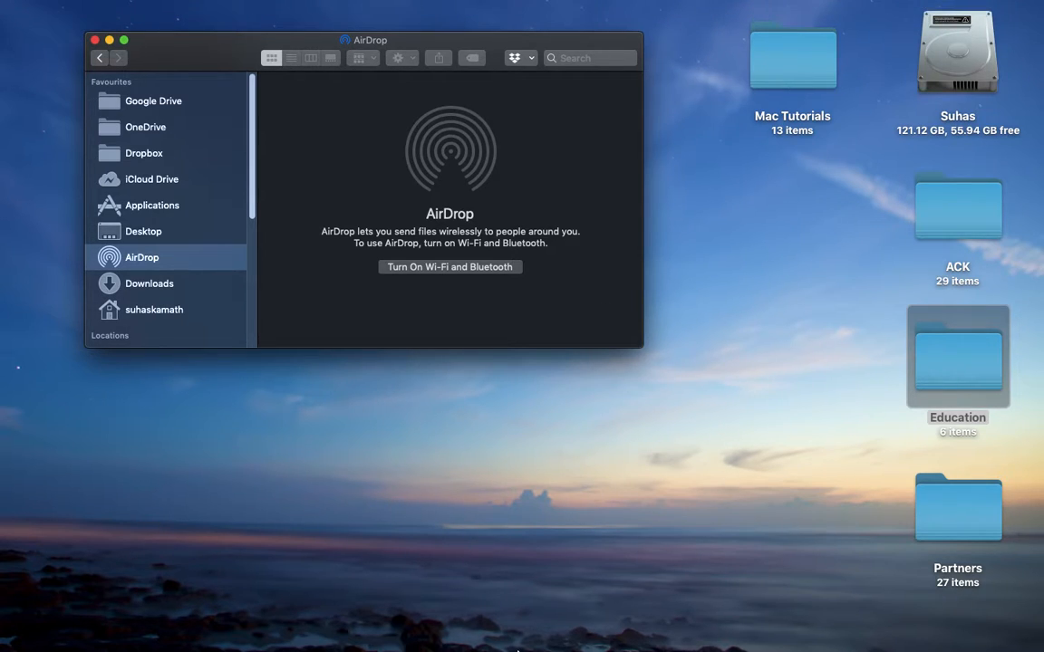
pyautogui.moveTo(482, 348)
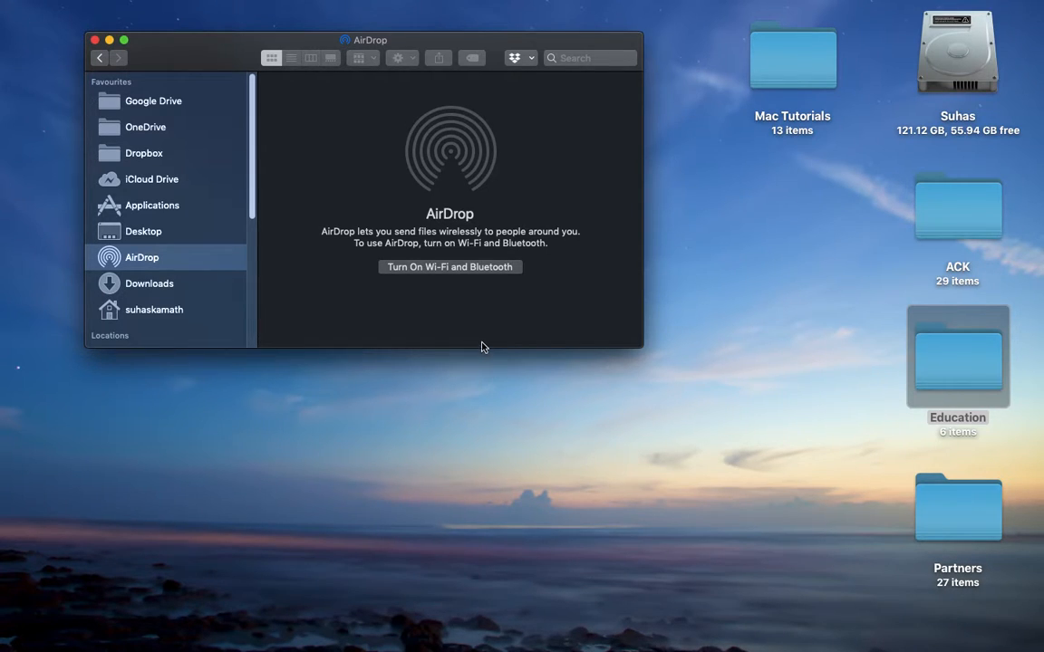
pyautogui.moveTo(469, 286)
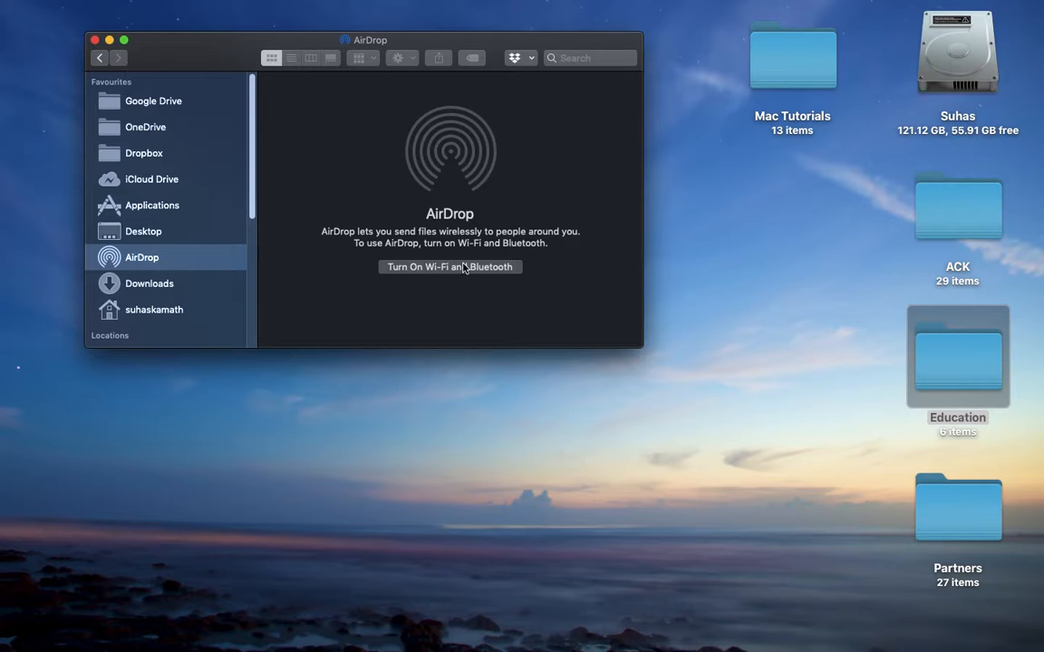
# Turn on Wi-Fi and Bluetooth for AirDrop and allow Everyone to discover this Mac
pyautogui.click(450, 266)
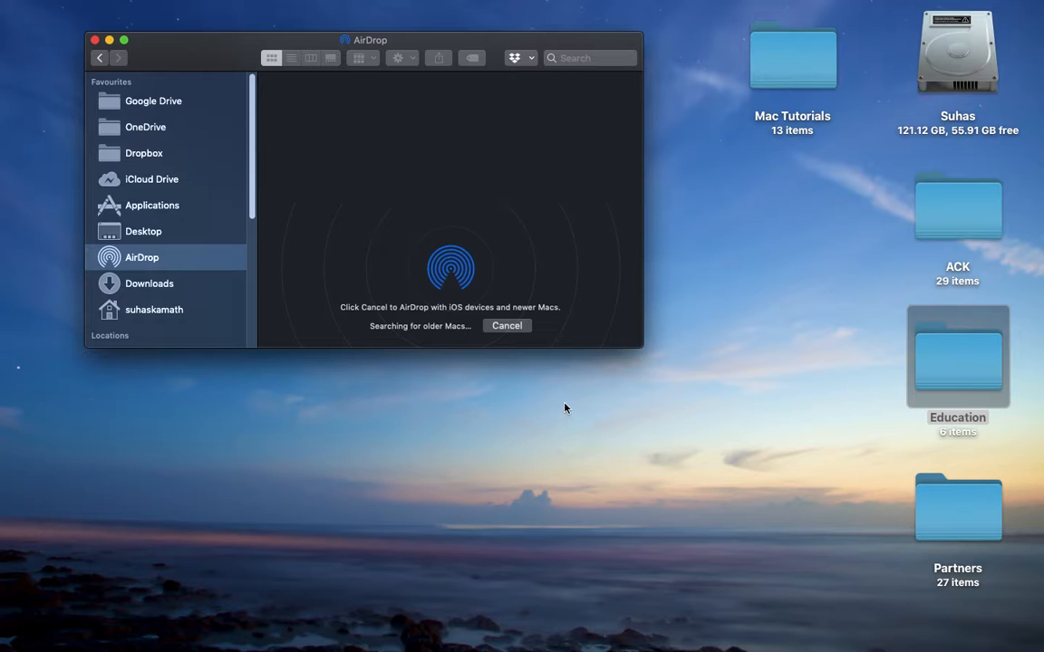
pyautogui.click(506, 326)
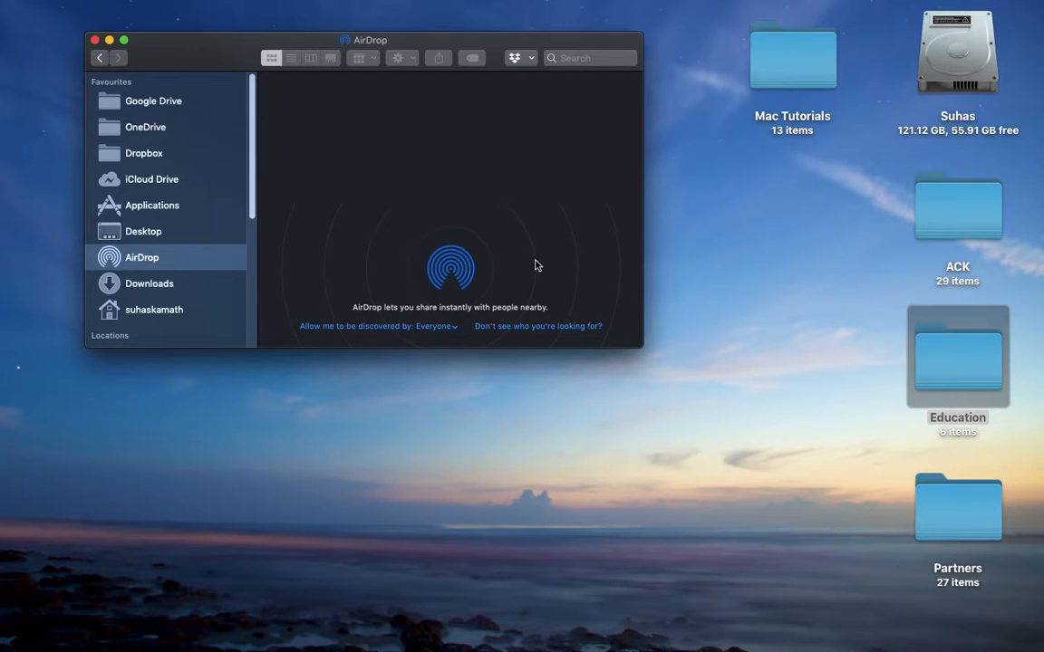
pyautogui.moveTo(413, 337)
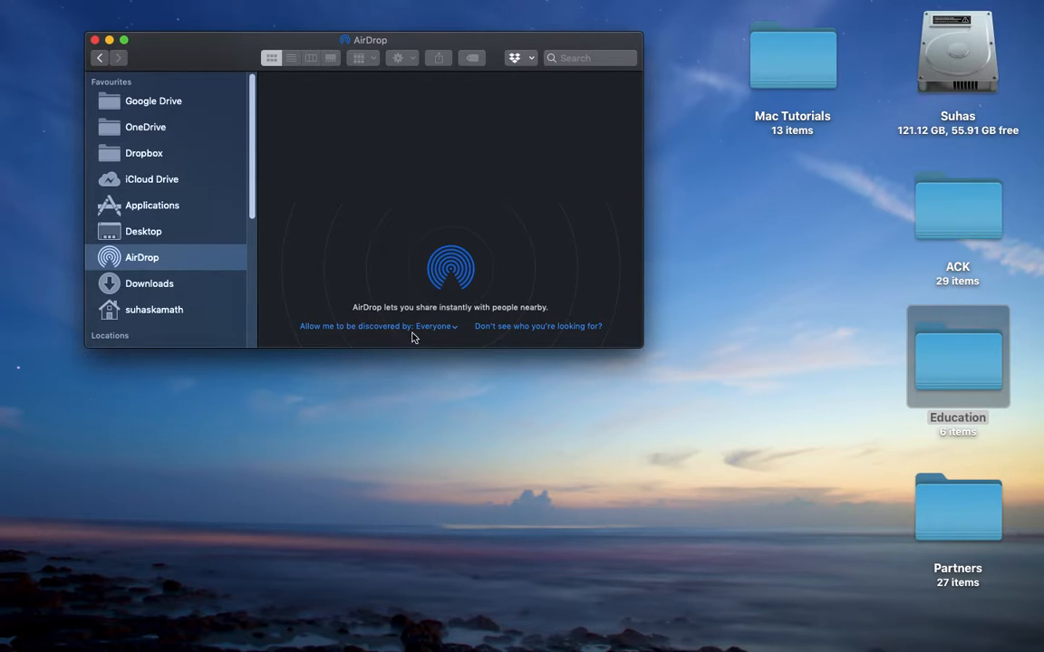
pyautogui.click(432, 326)
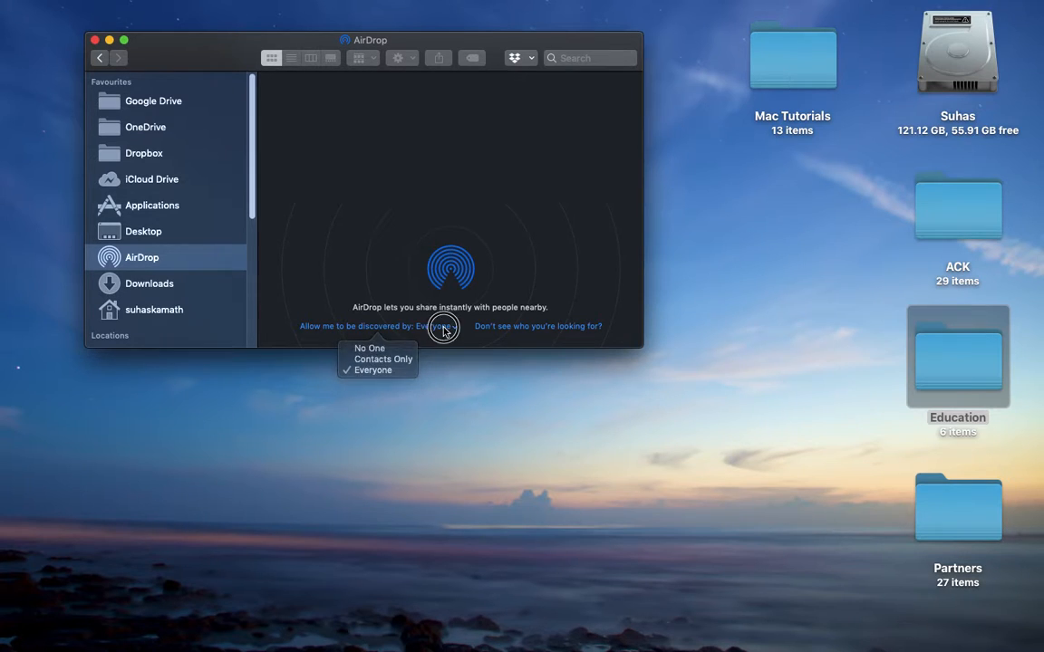
pyautogui.click(529, 326)
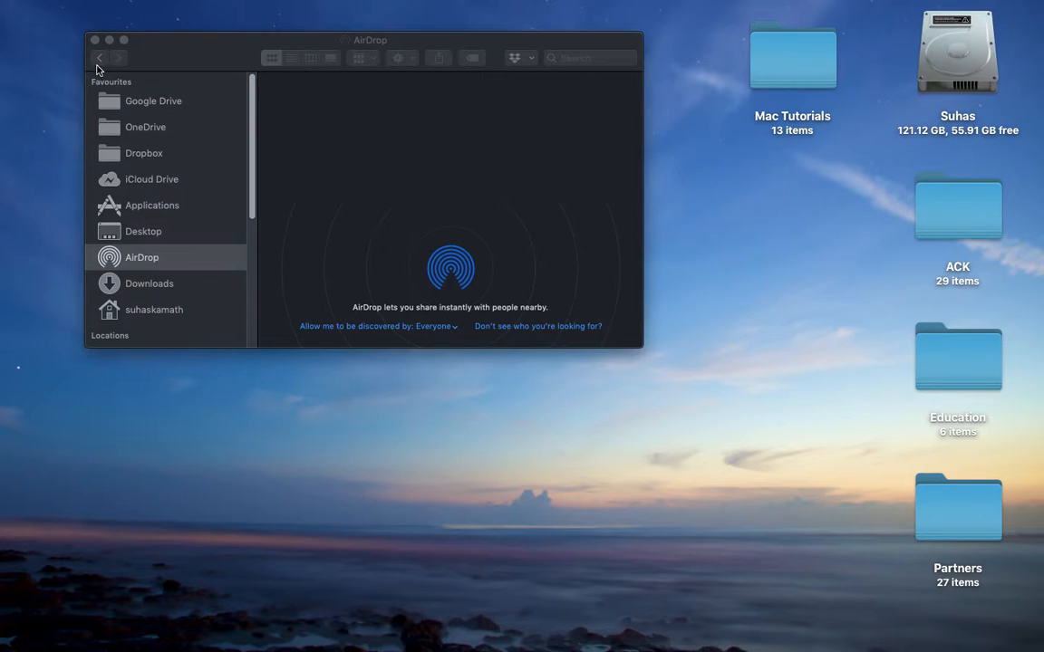
pyautogui.moveTo(496, 330)
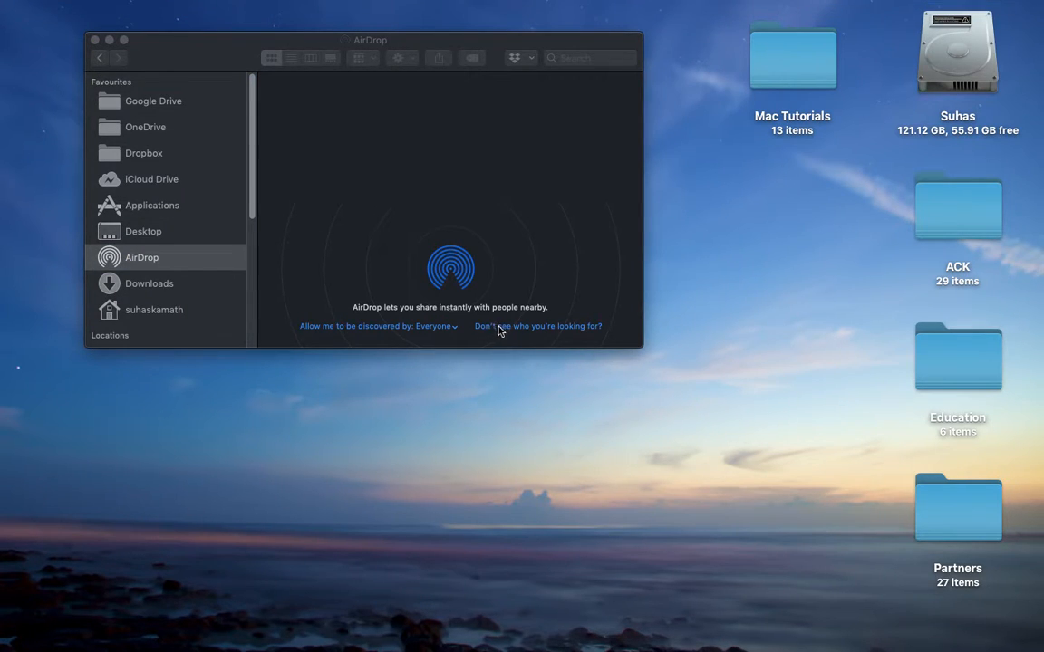
pyautogui.moveTo(478, 310)
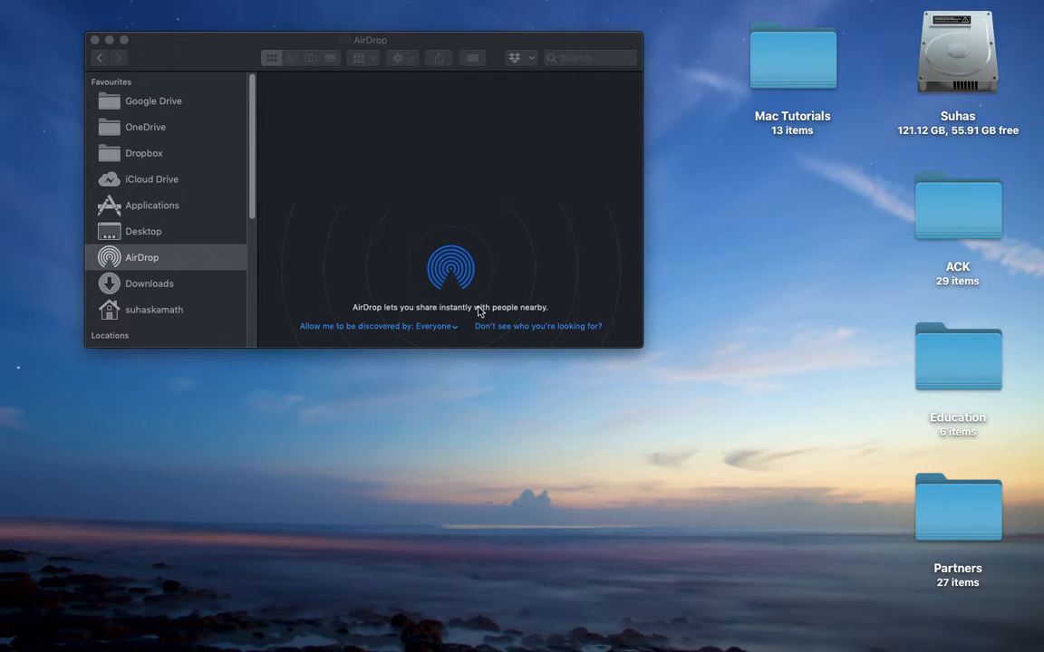
pyautogui.moveTo(469, 344)
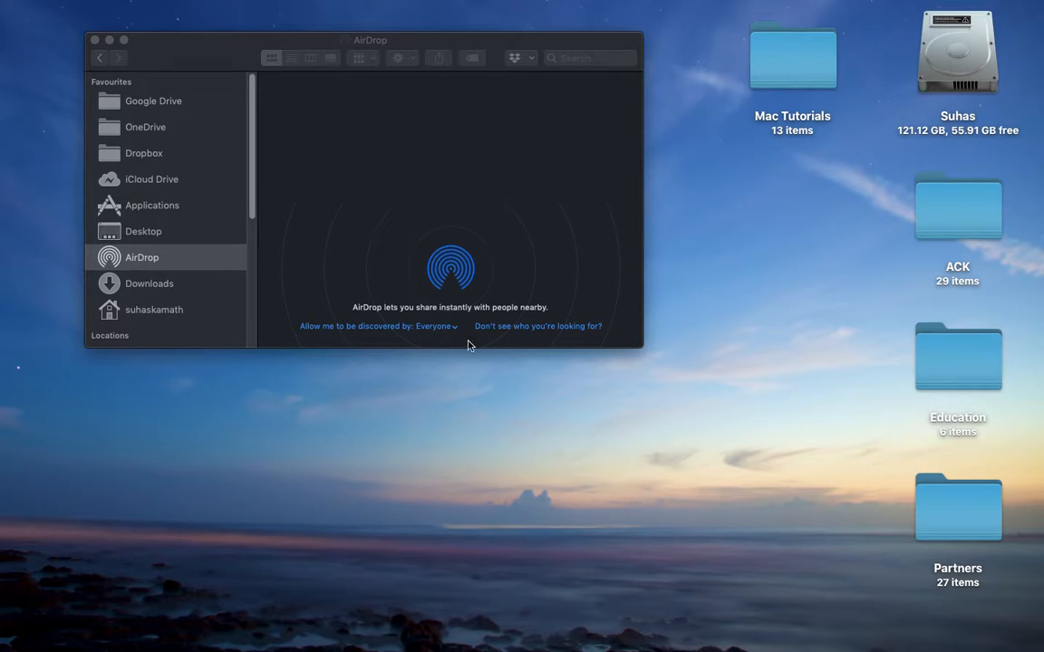
pyautogui.moveTo(547, 334)
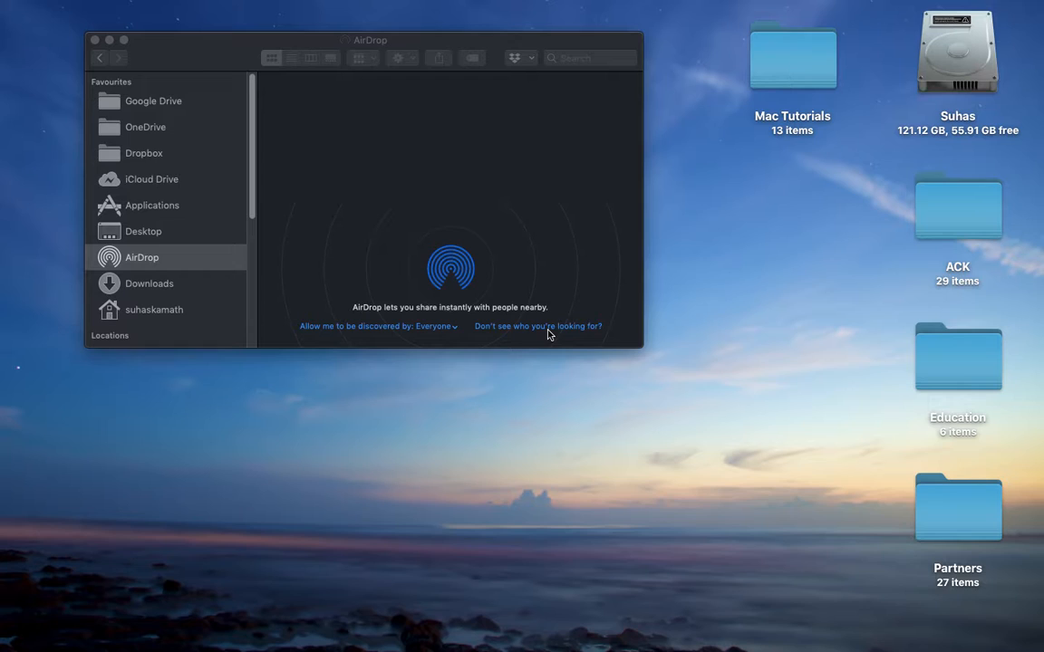
pyautogui.moveTo(403, 141)
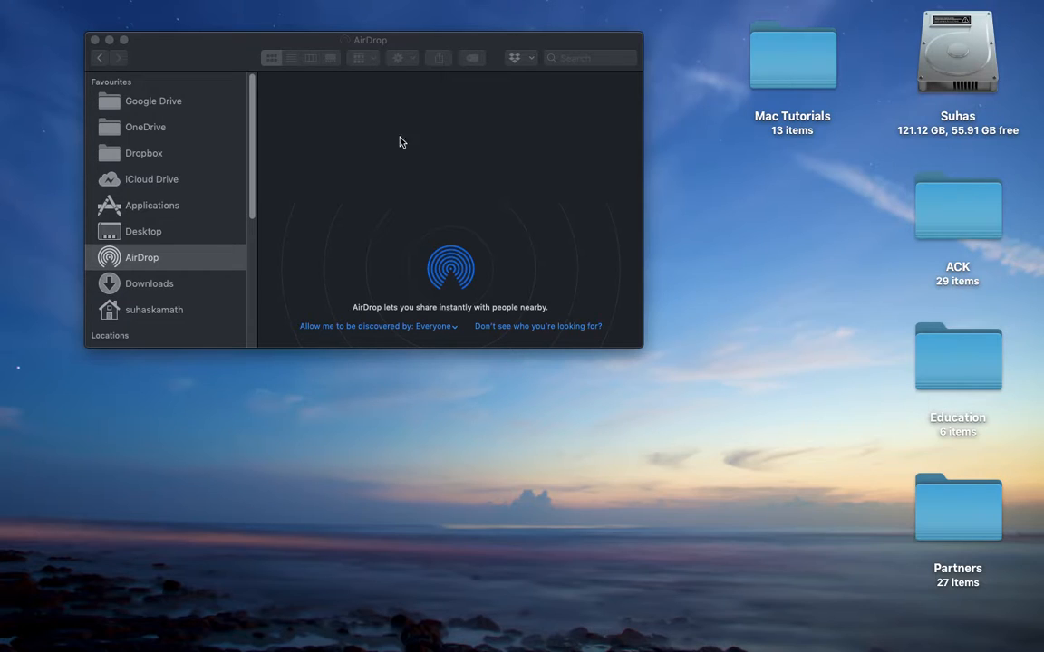
# Bring up About This Mac showing macOS Mojave on a MacBook Air, plus the Reminders list
pyautogui.click(16, 8)
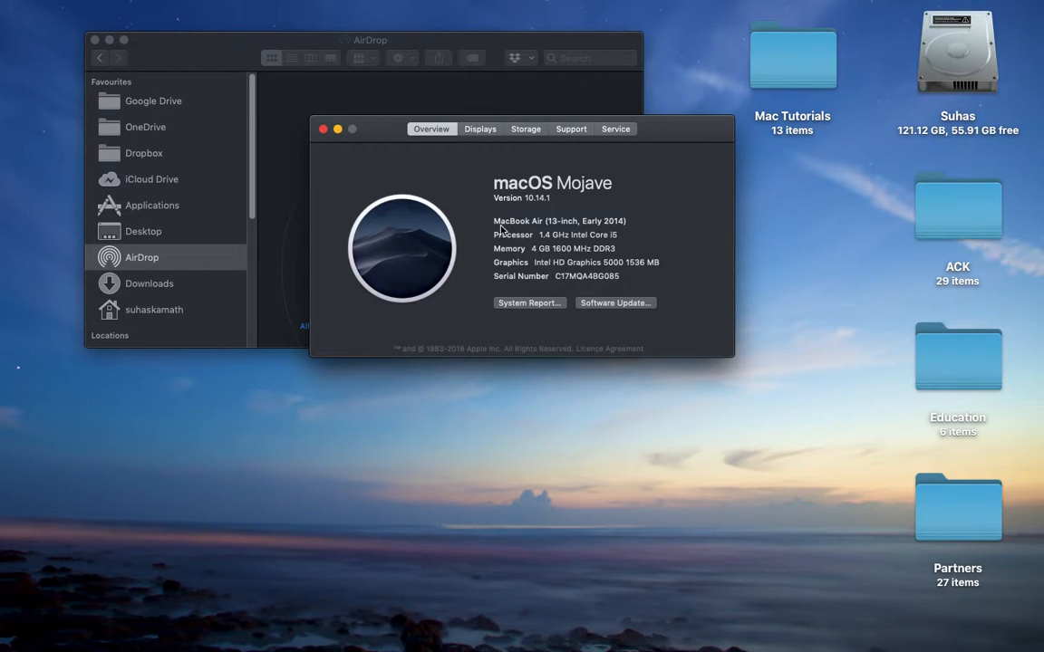
pyautogui.click(681, 620)
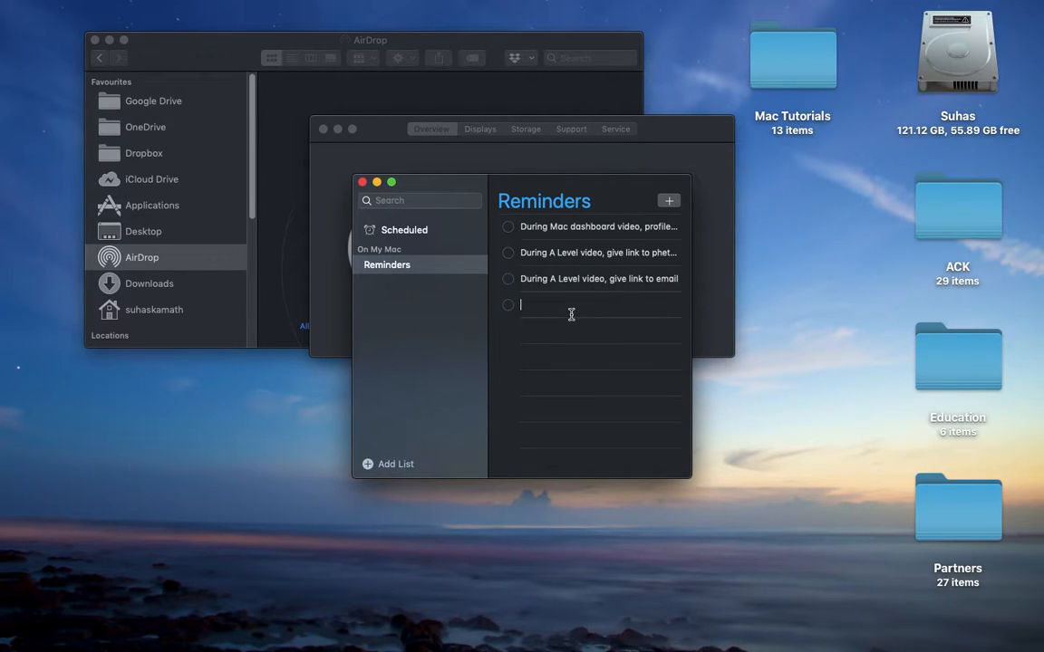
# Add the reminder 'During AirDrop video, give link to System Info video' and close Reminders
pyautogui.write('During')
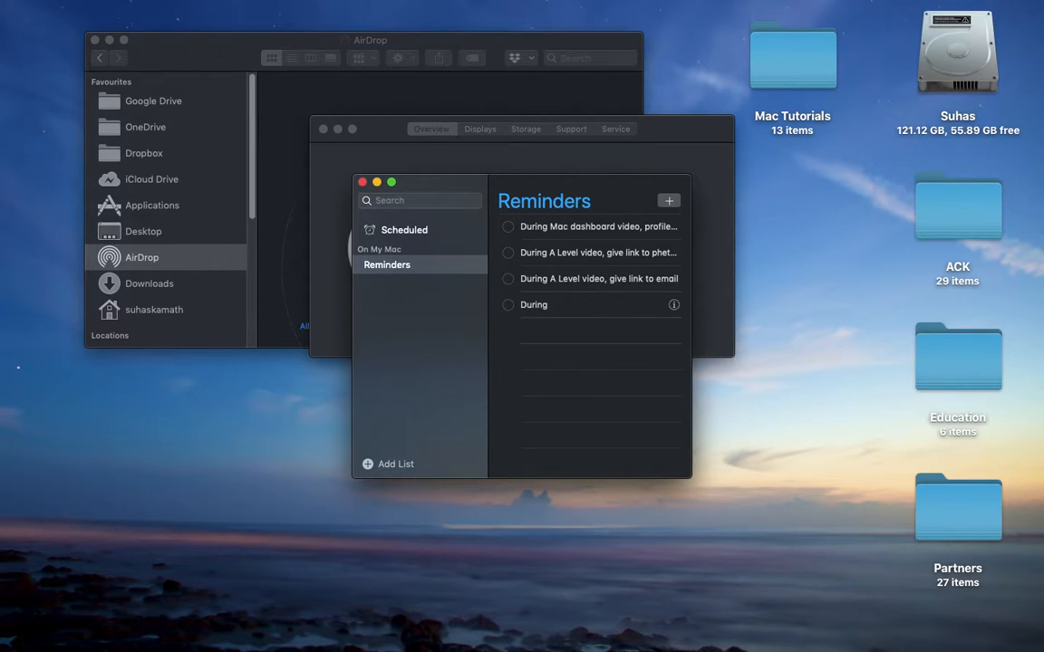
pyautogui.write('A')
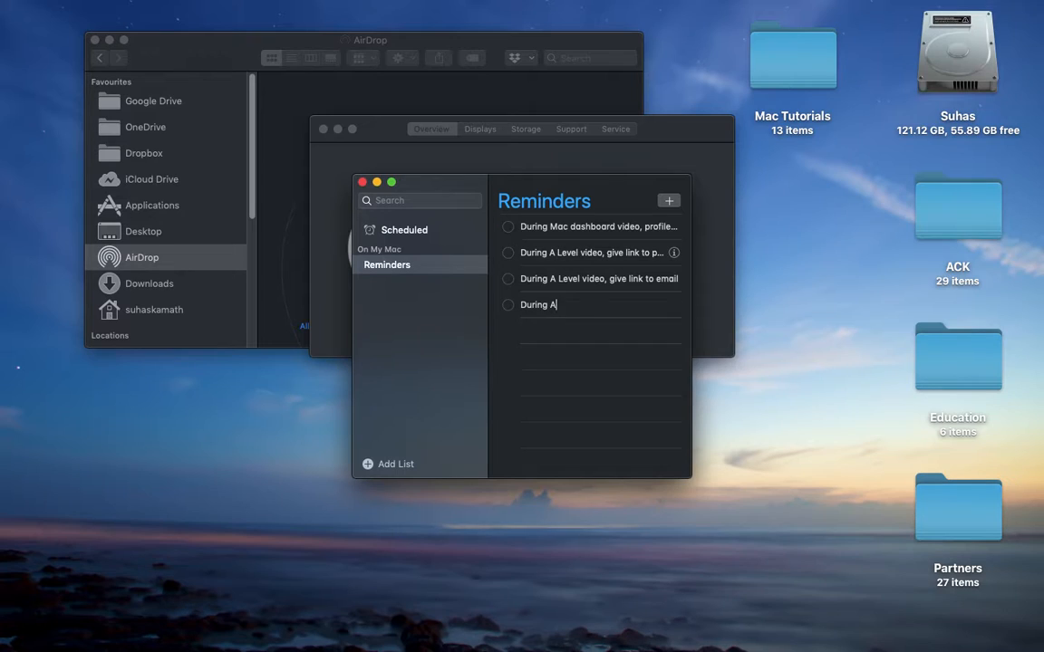
pyautogui.write('irDrop')
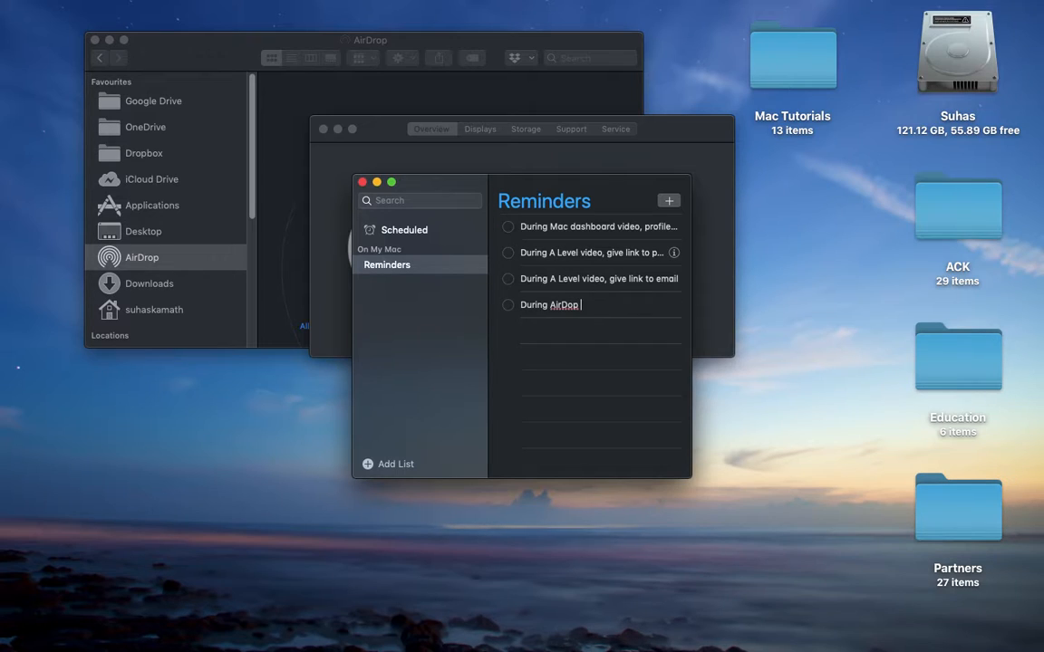
pyautogui.write('video,')
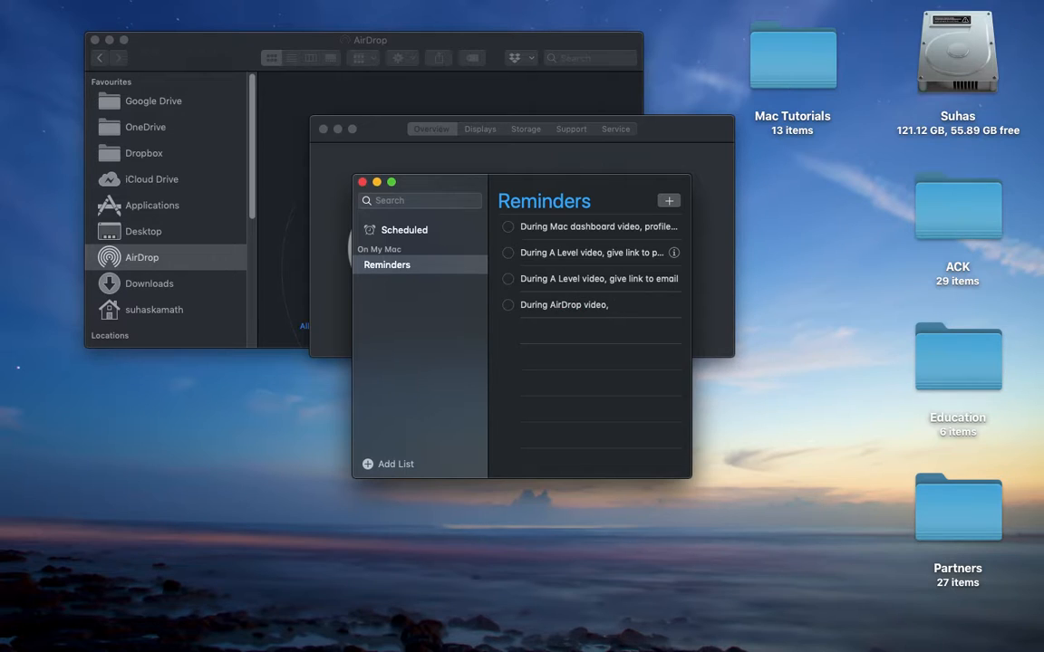
pyautogui.write('give link to')
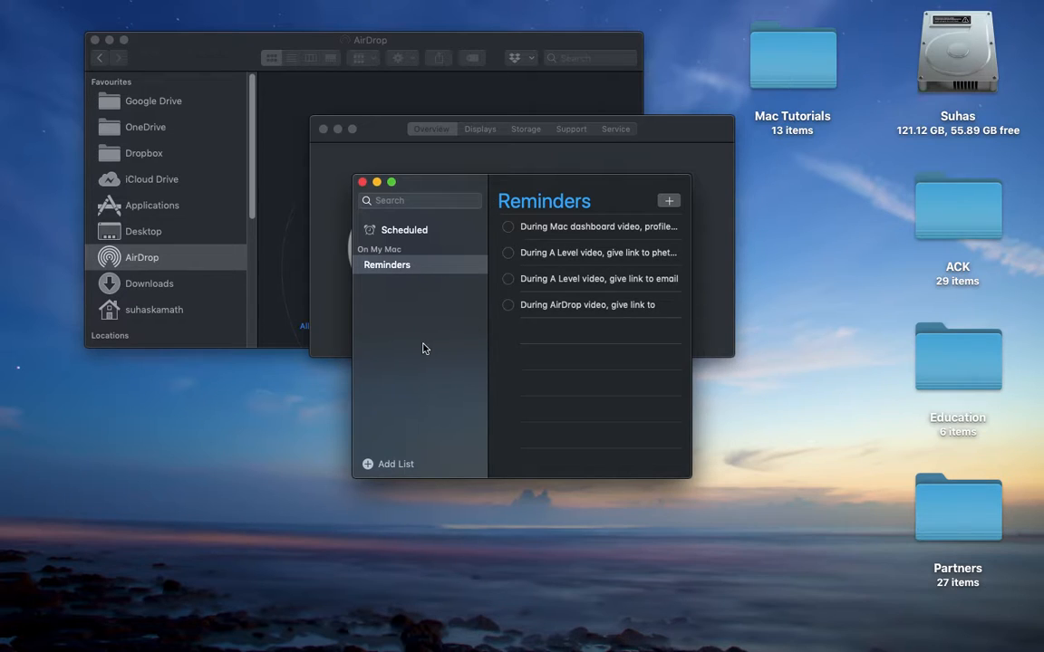
pyautogui.write('System Info video')
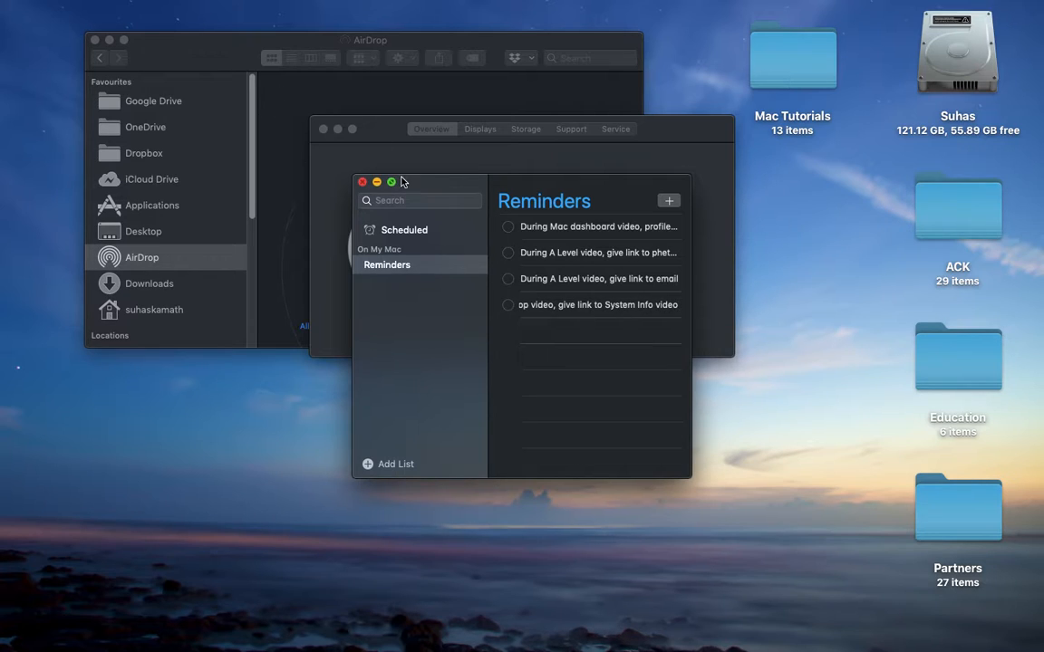
pyautogui.click(359, 182)
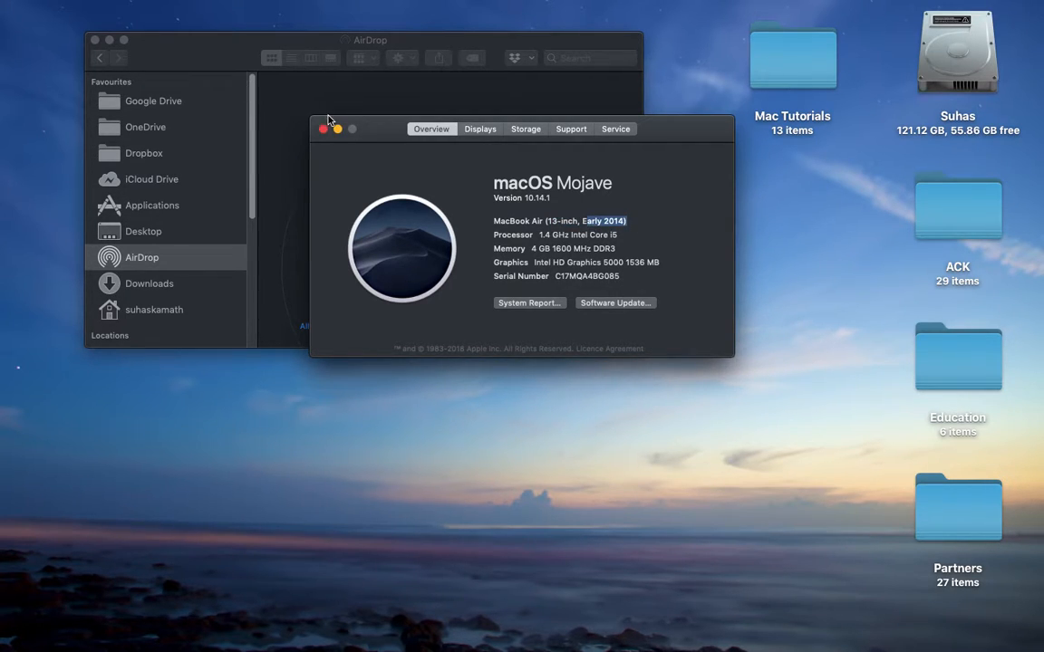
# Close About This Mac and show AirDrop's 'Don't see who you're looking for?' guidance
pyautogui.click(322, 129)
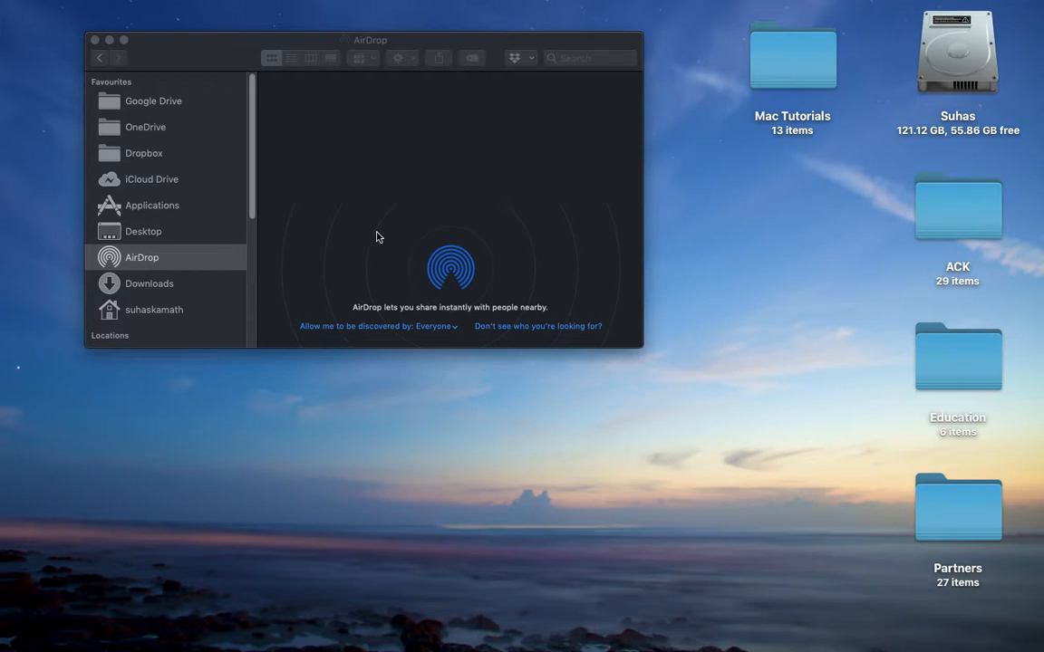
pyautogui.click(531, 326)
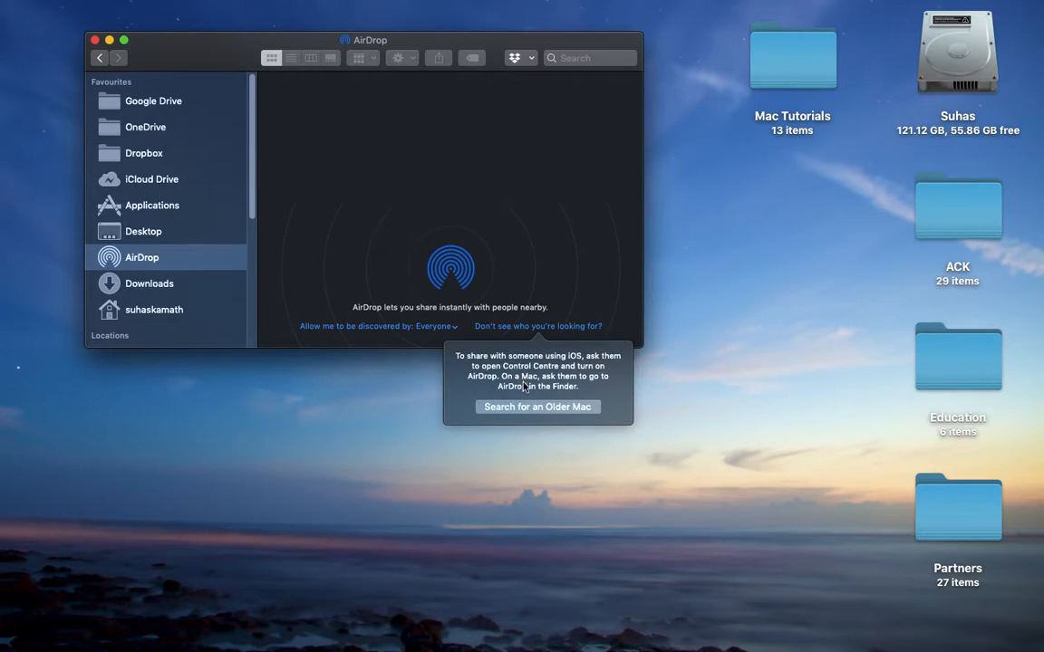
# Run AirDrop's search for an older Mac, cancel it, and close the AirDrop window
pyautogui.click(538, 406)
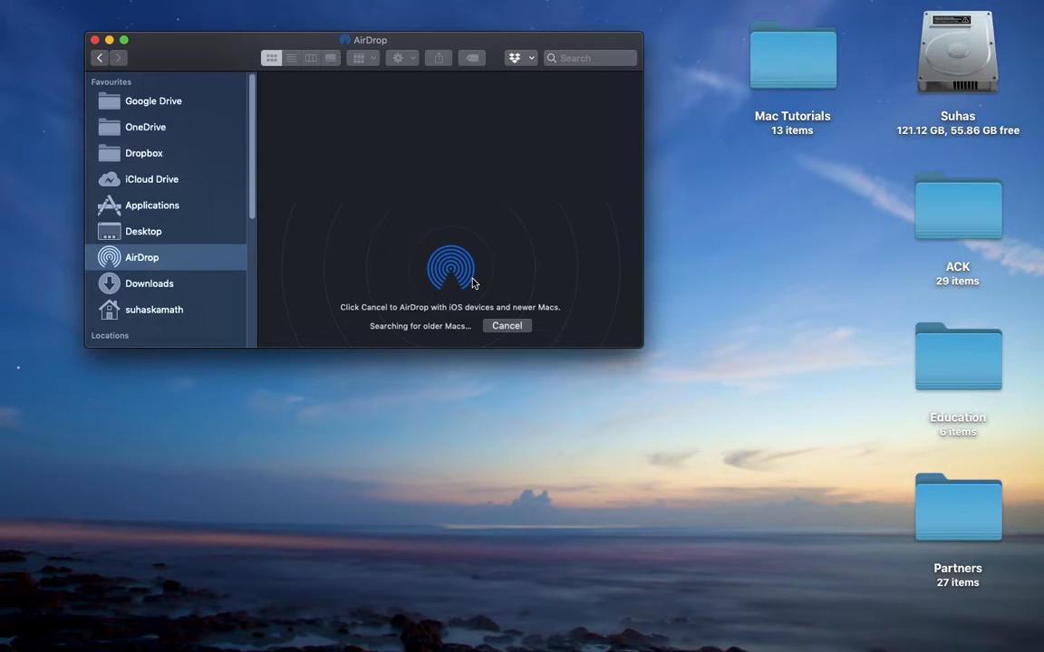
pyautogui.moveTo(508, 330)
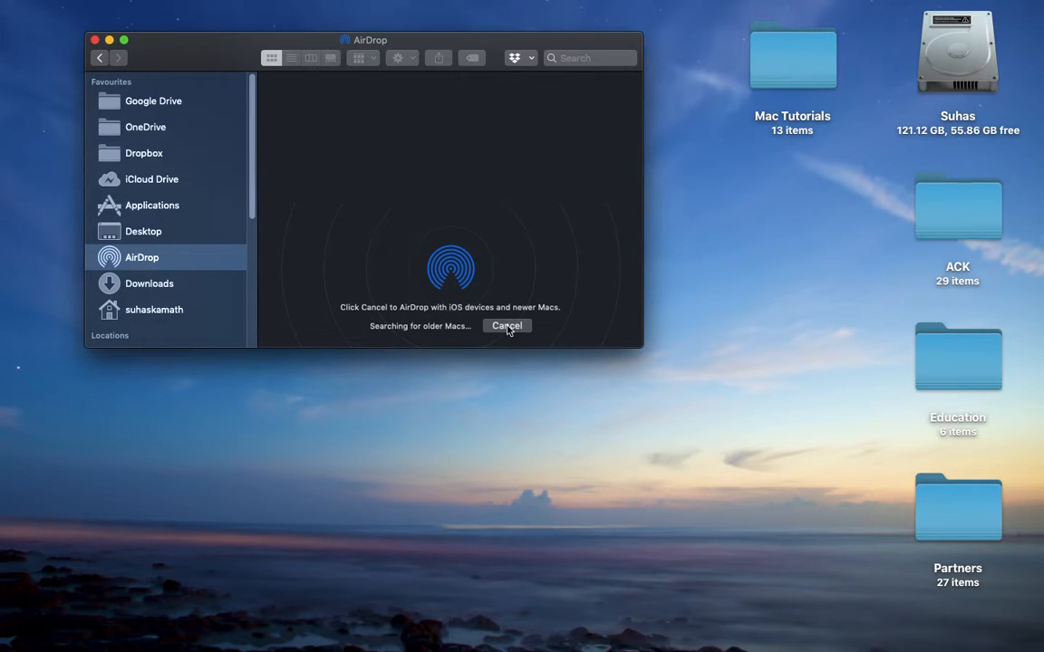
pyautogui.click(505, 326)
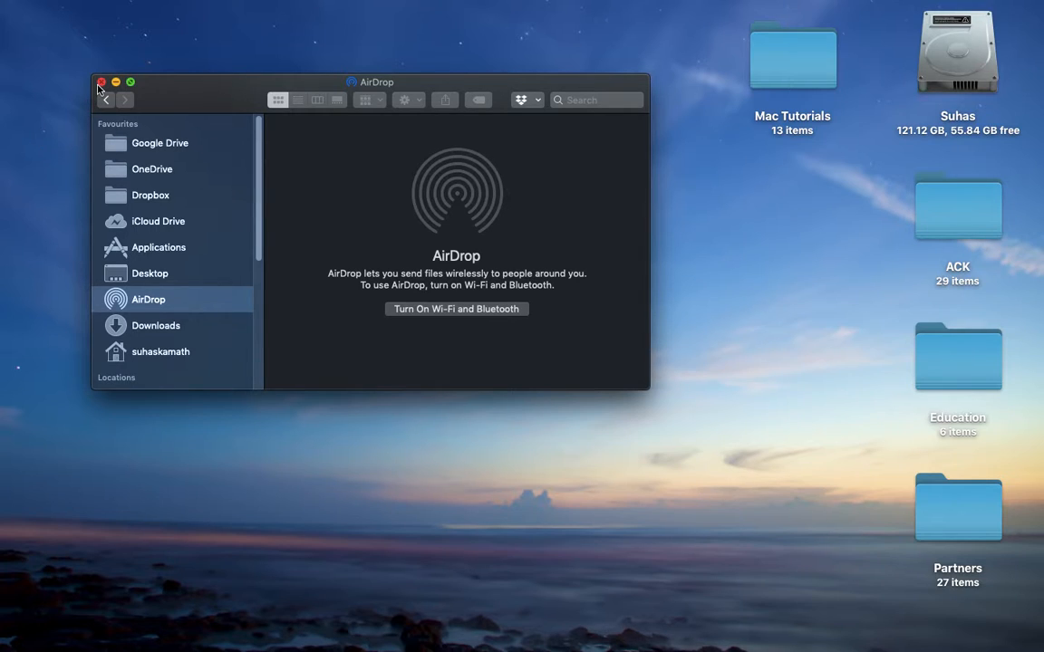
pyautogui.click(100, 83)
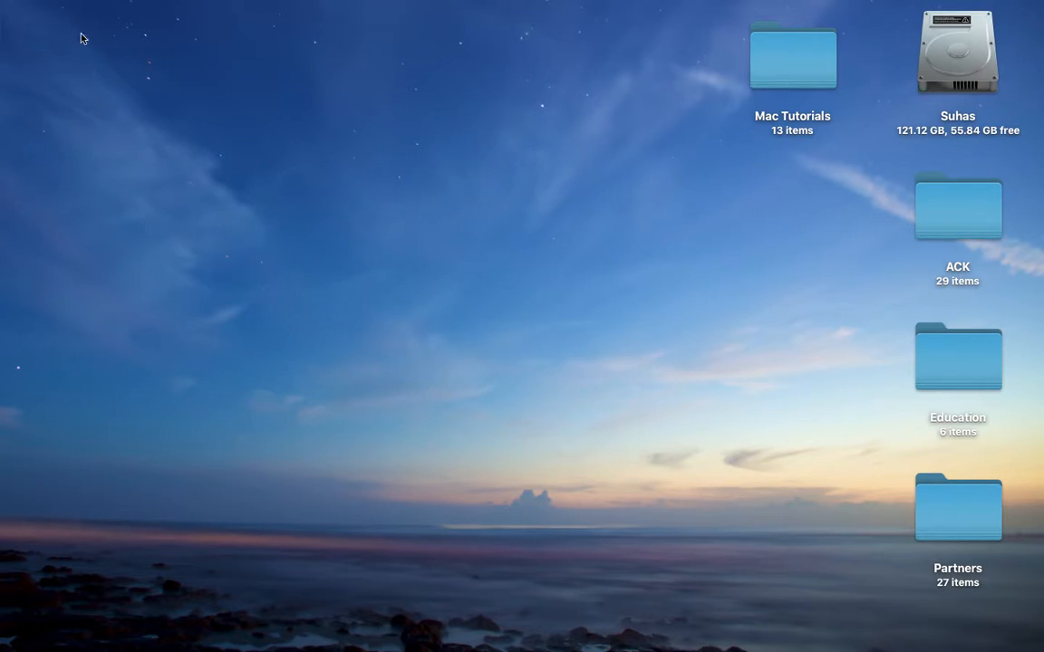